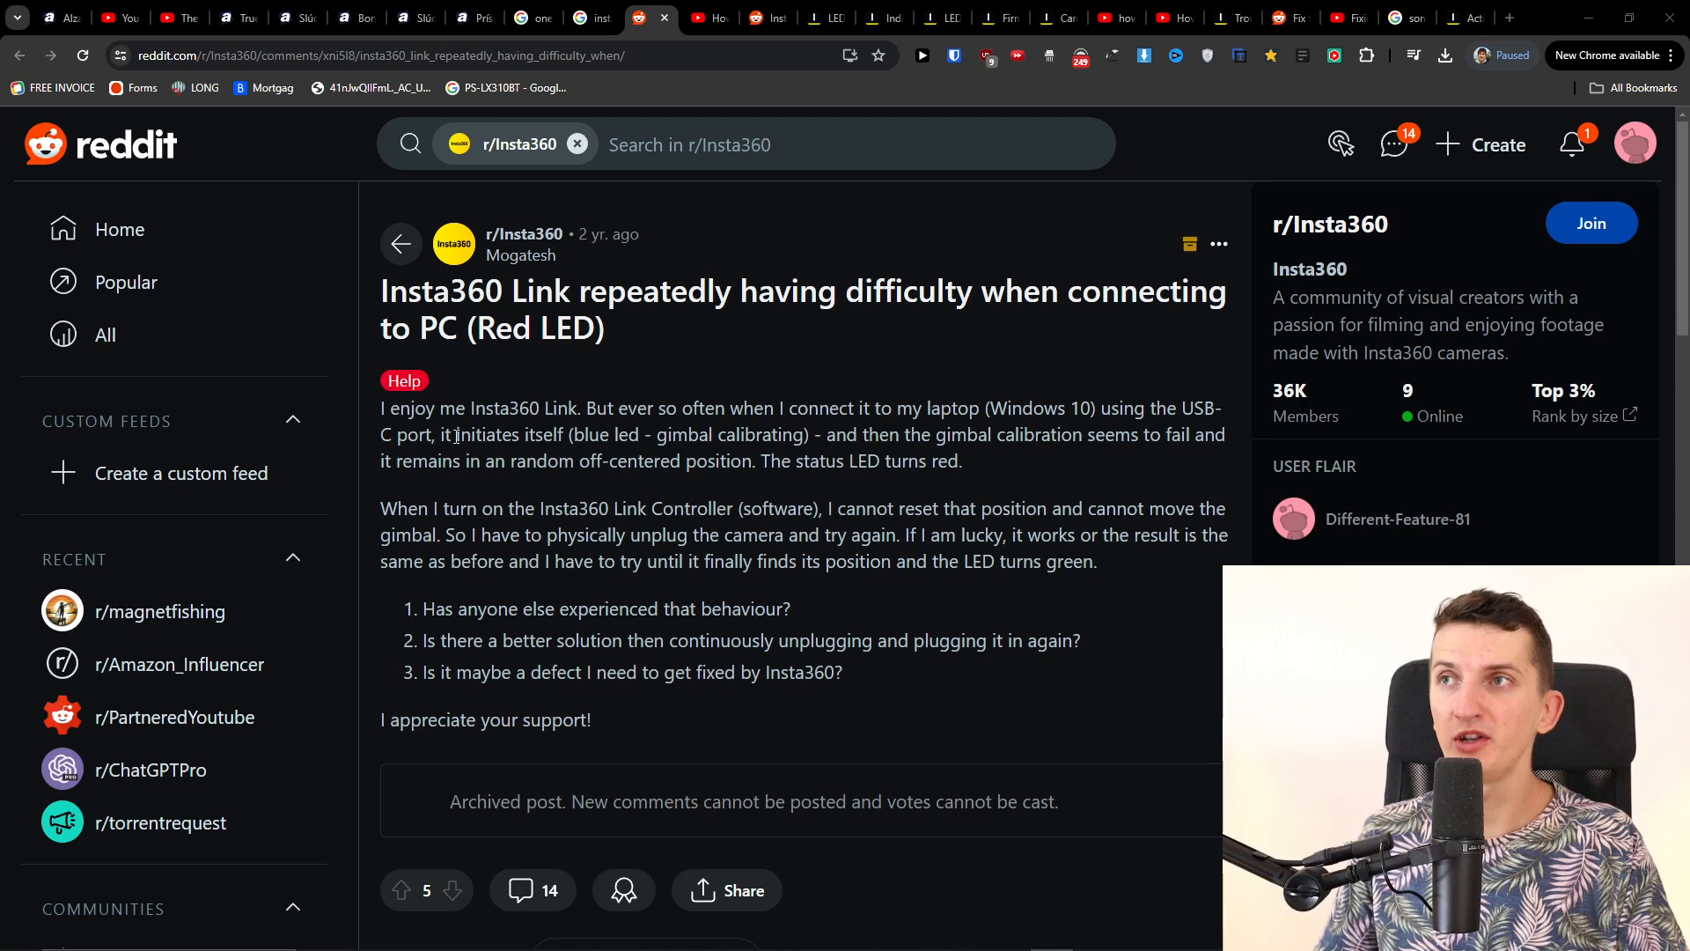
- Launch Insta360 Link Controller from the taskbar and show the live desk preview with More Settings
drag(727, 406, 975, 407)
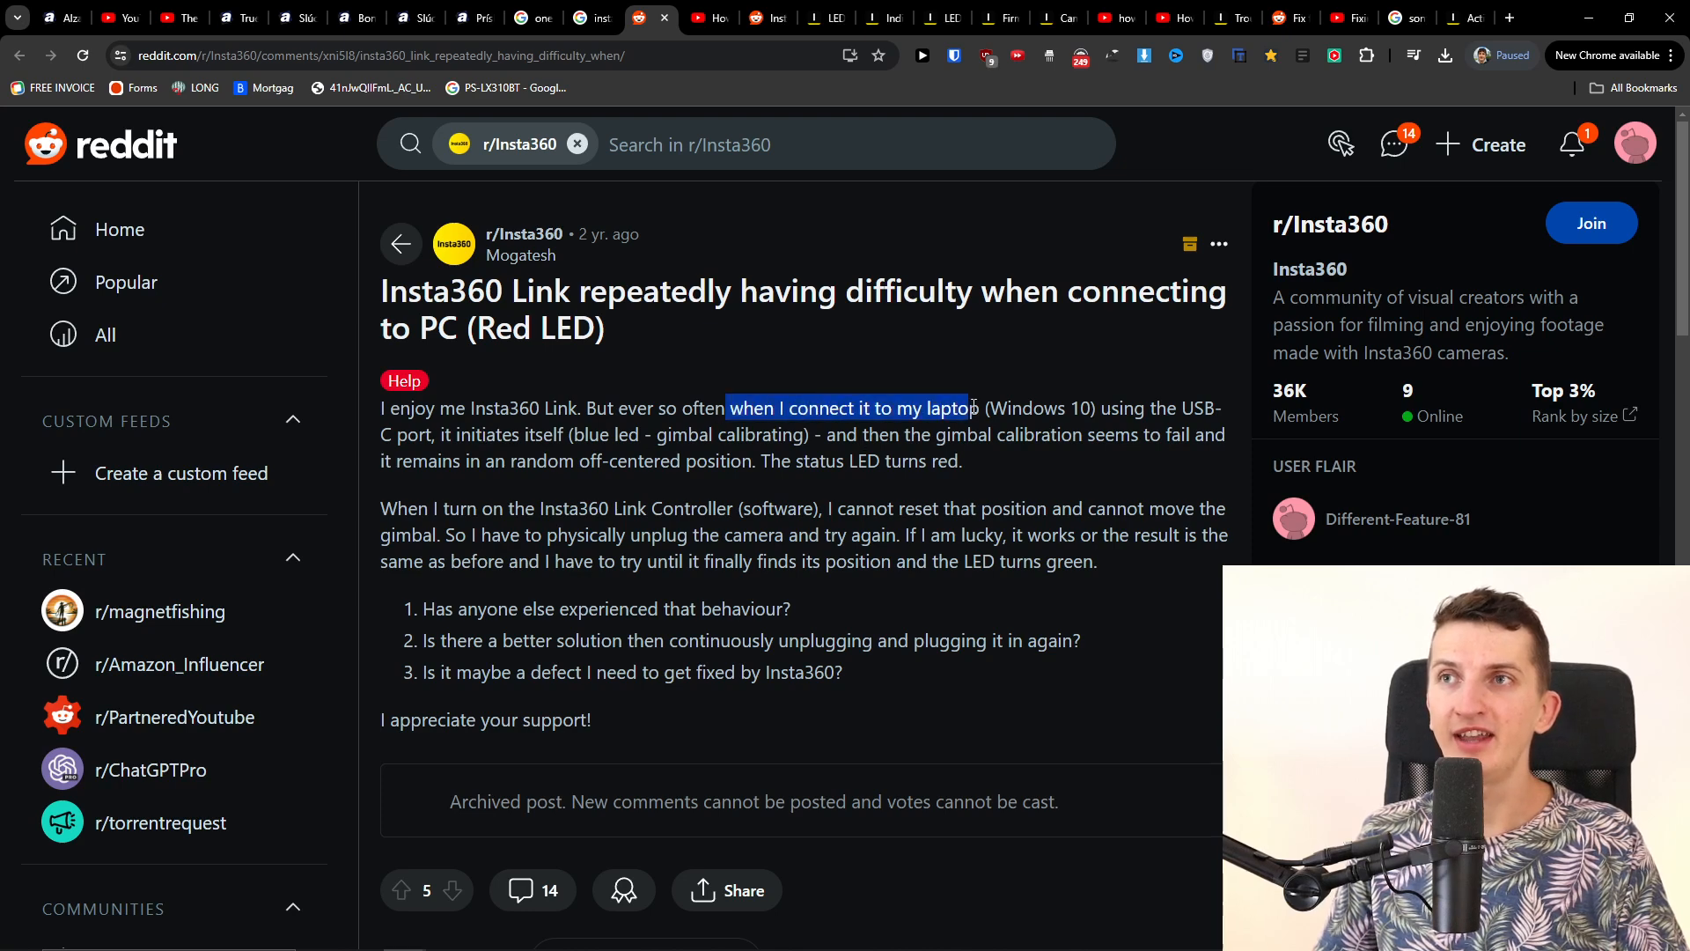
drag(970, 407, 454, 435)
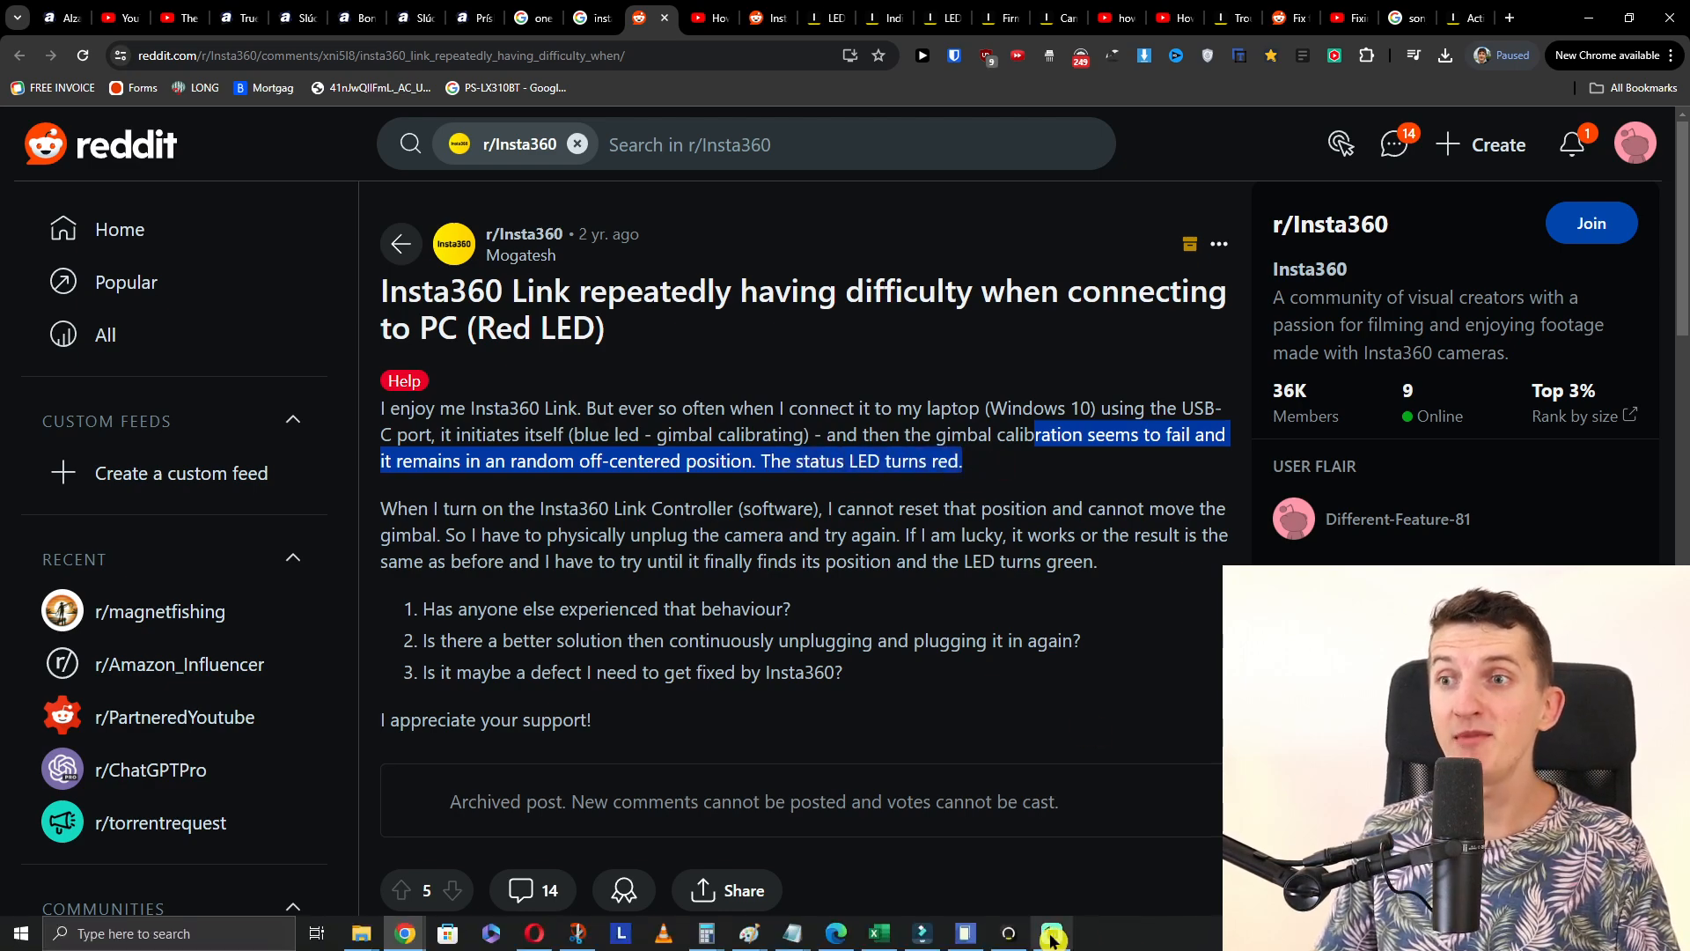
click(1007, 933)
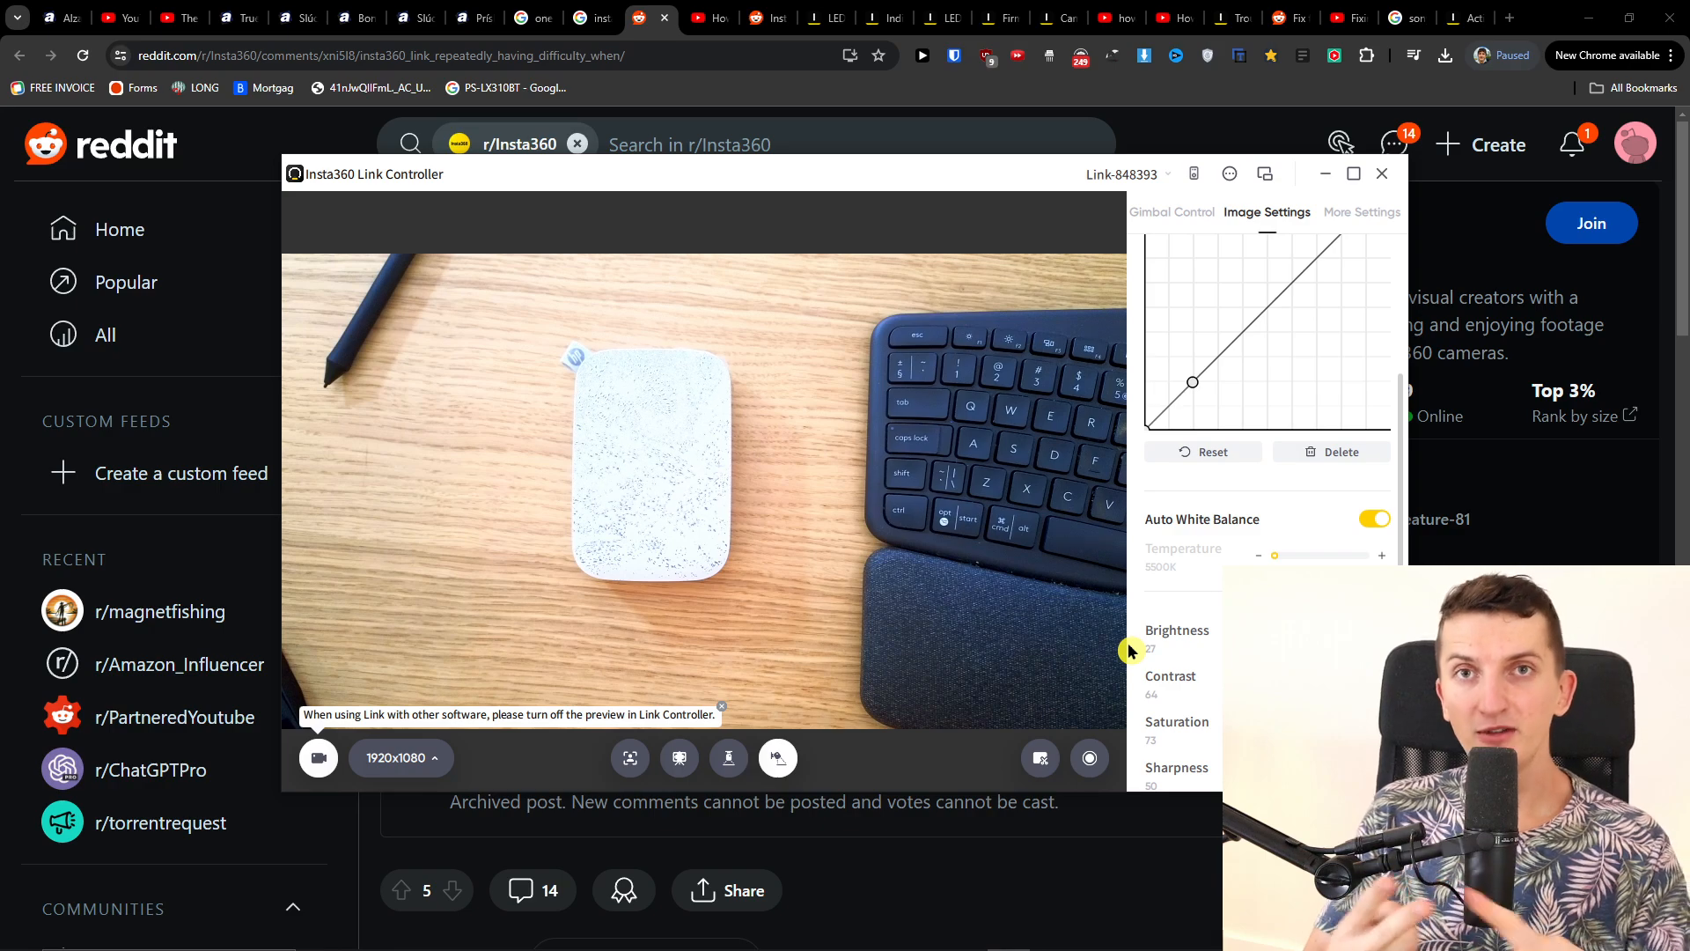
click(1361, 213)
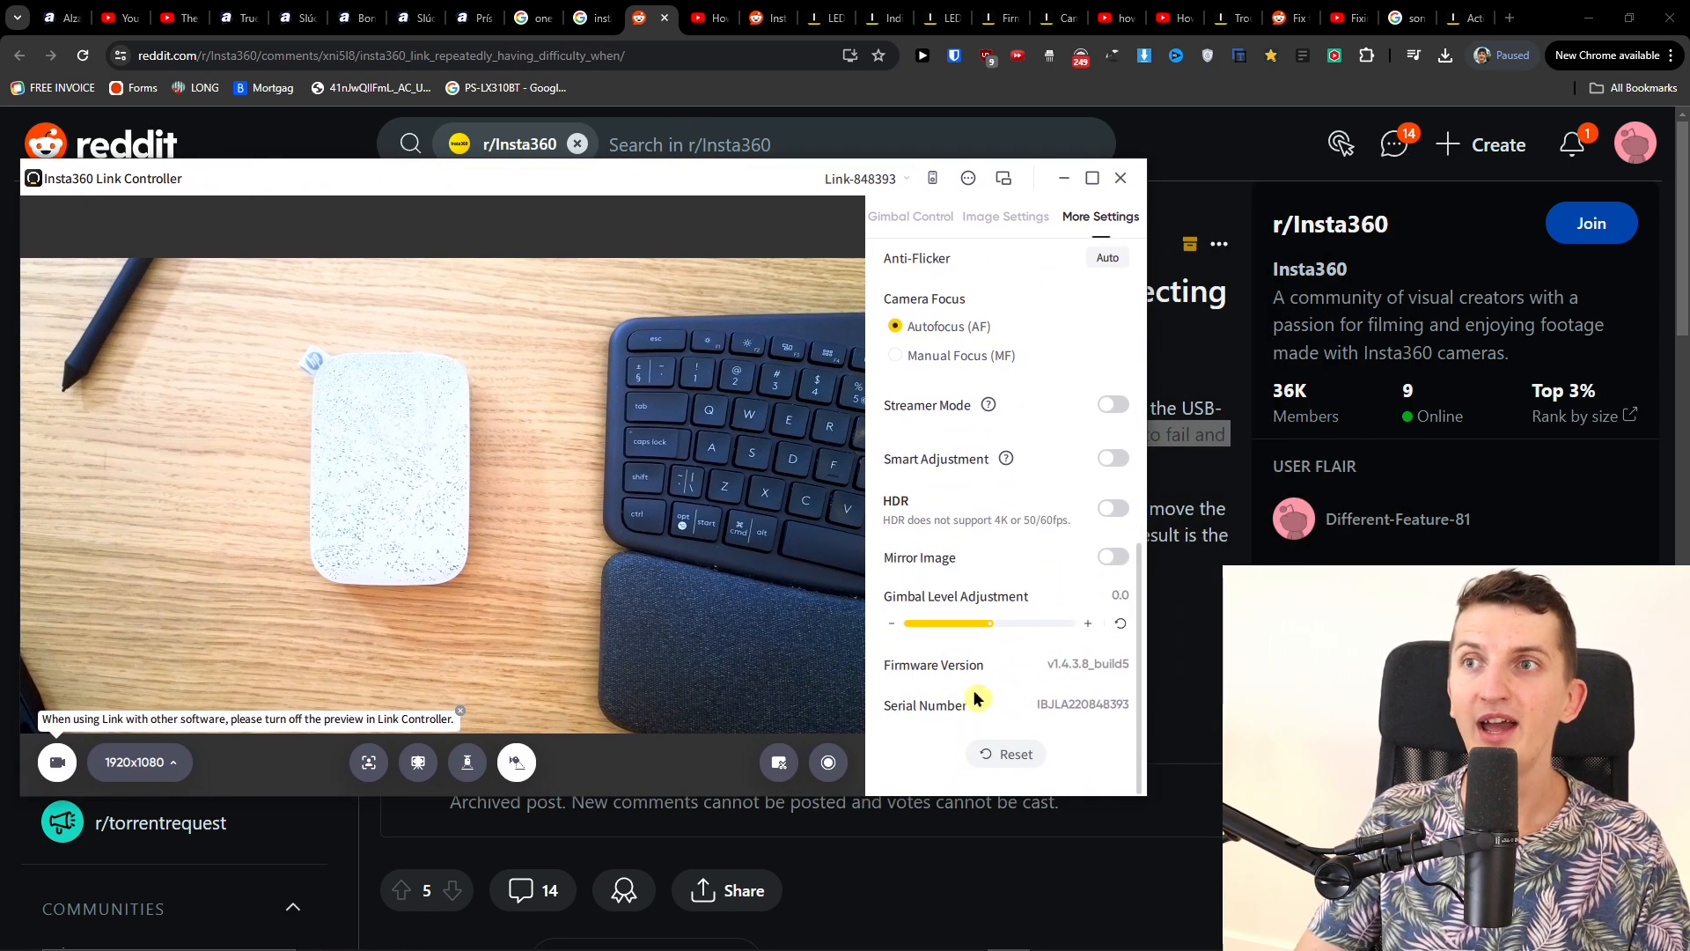
mouse_move(1077, 679)
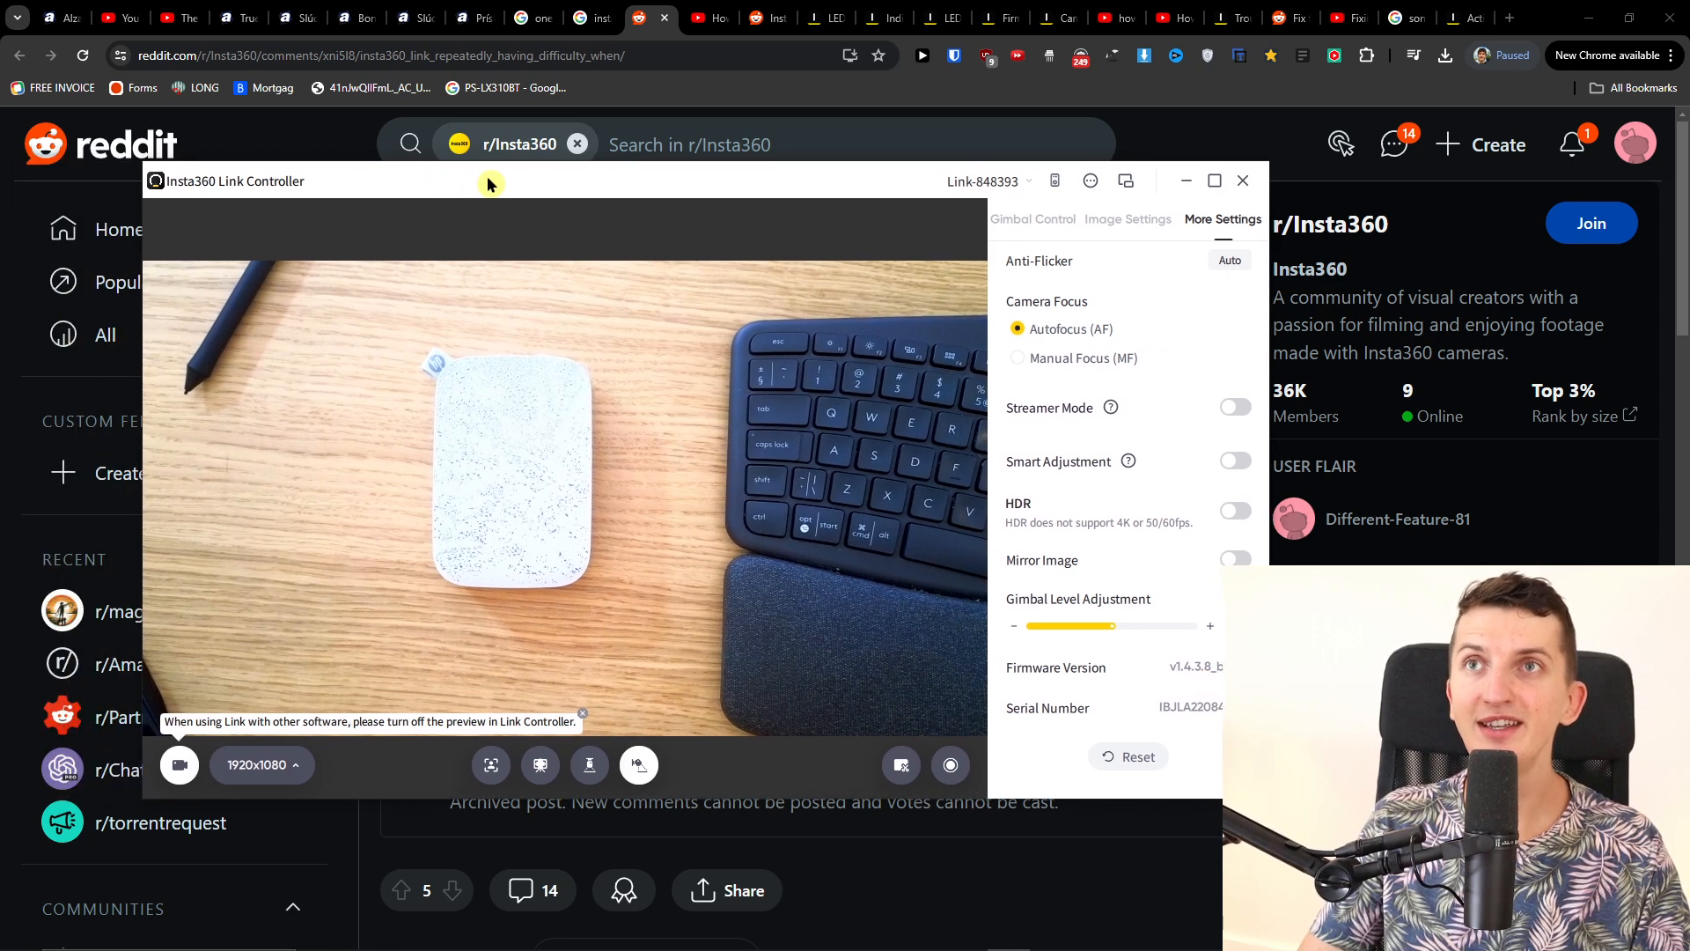
- Drag the Link Controller window lower and further right on the desktop
drag(488, 179, 560, 195)
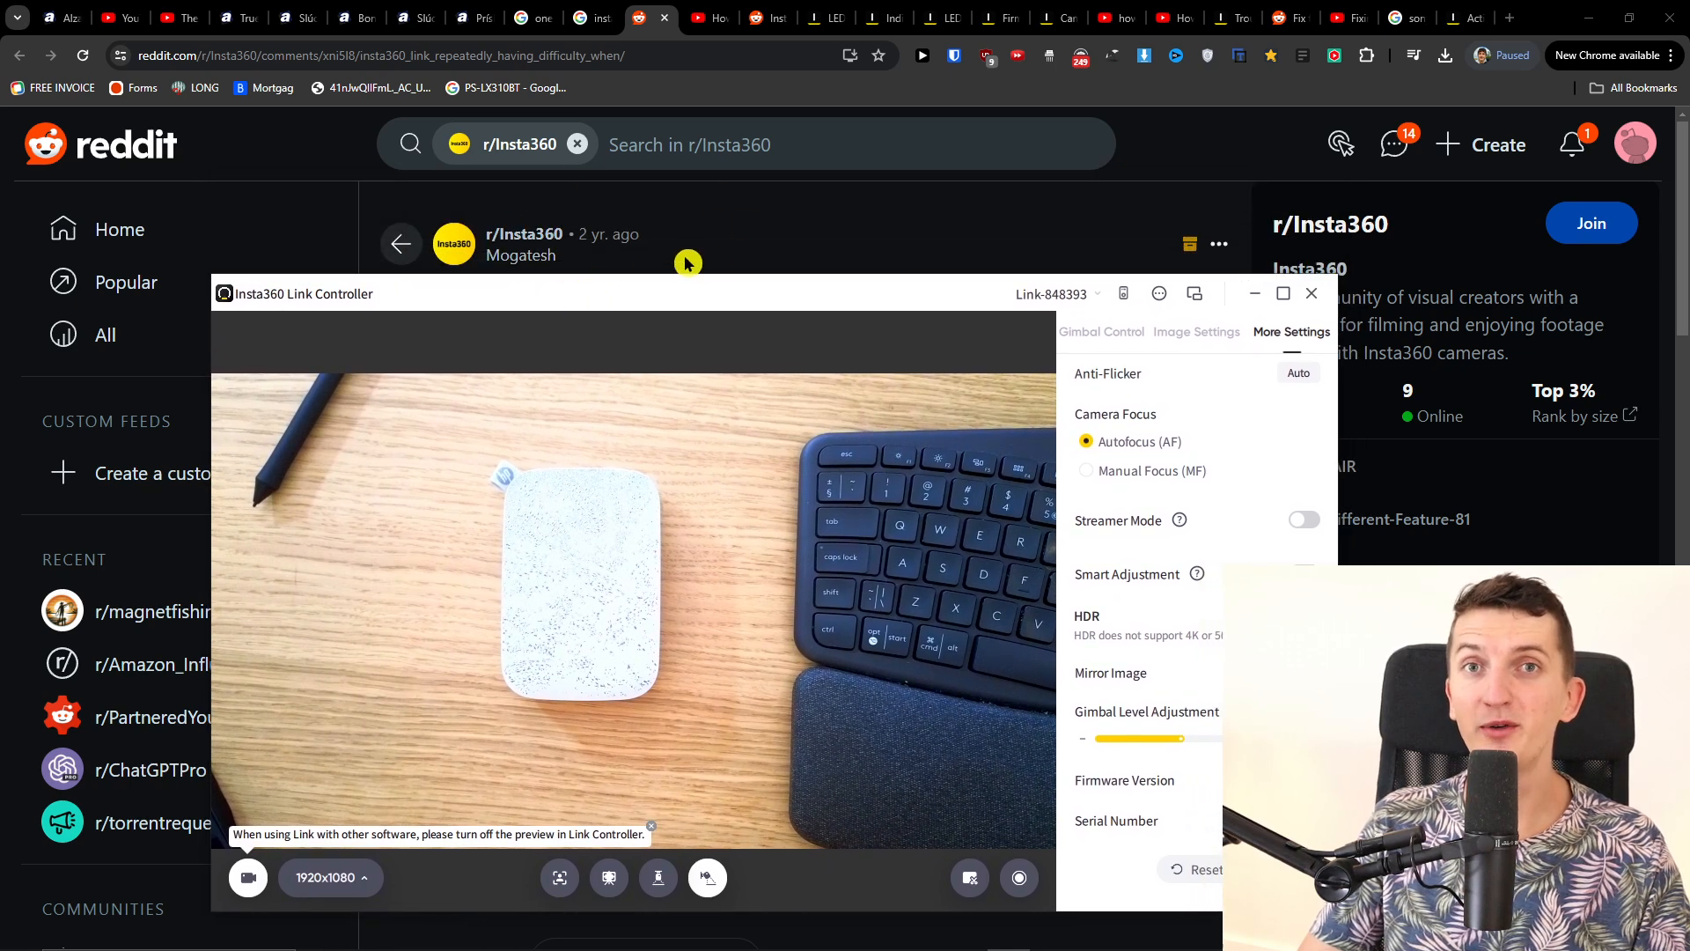
mouse_move(658, 300)
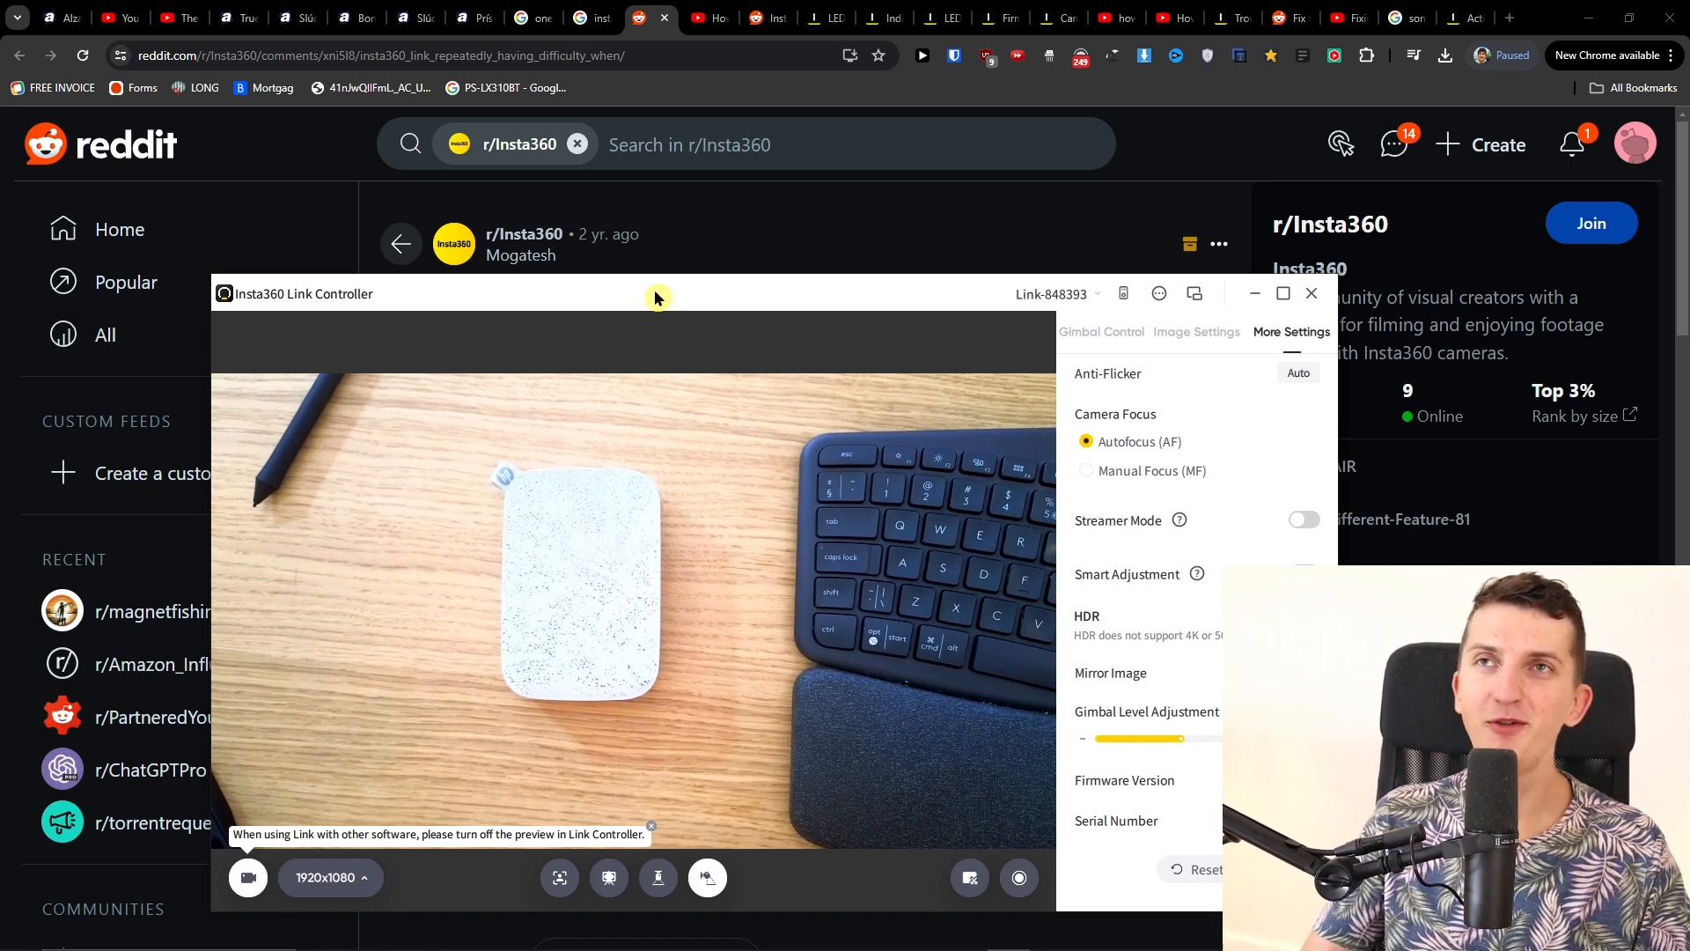
mouse_move(654, 275)
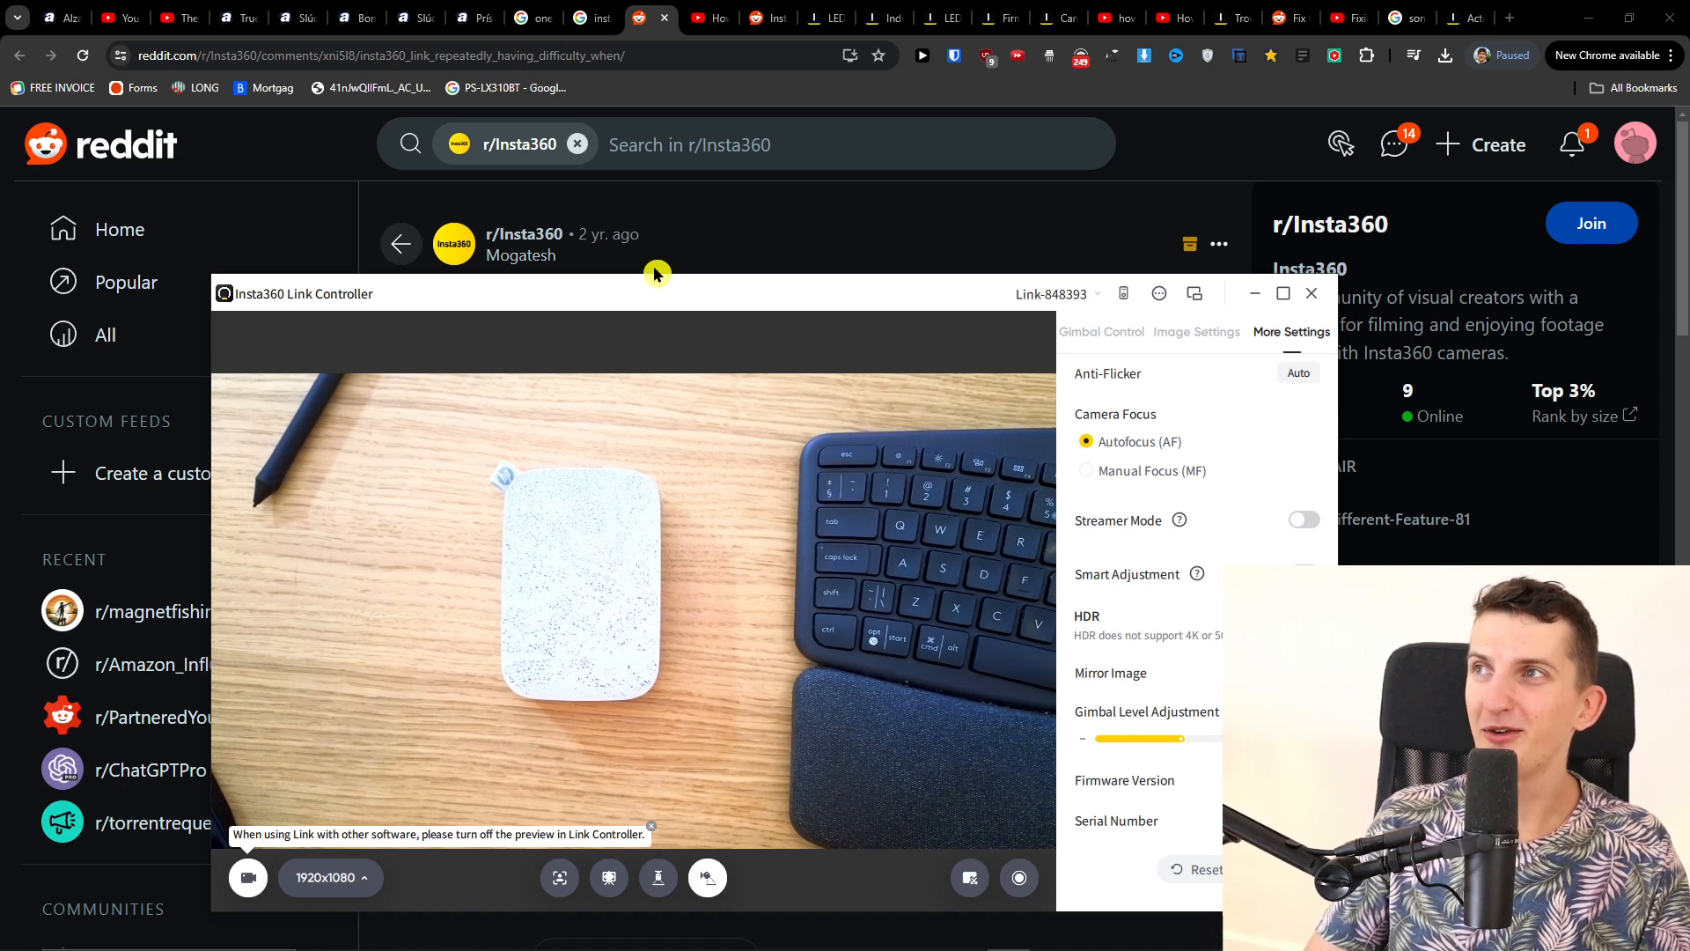
mouse_move(618, 321)
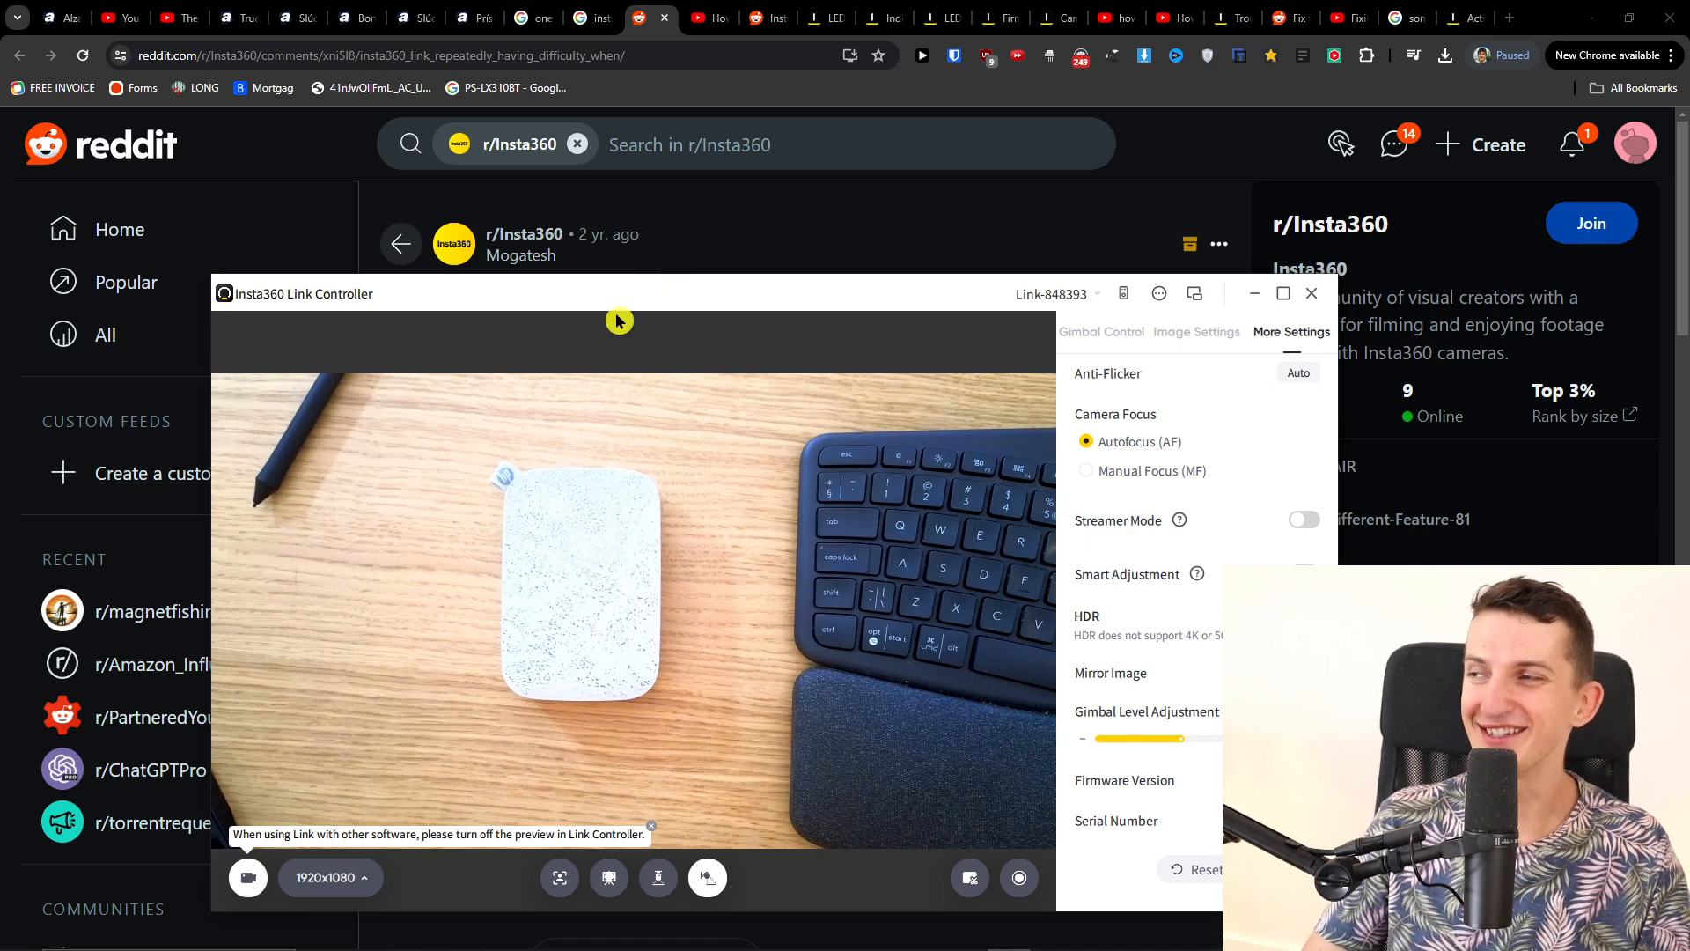